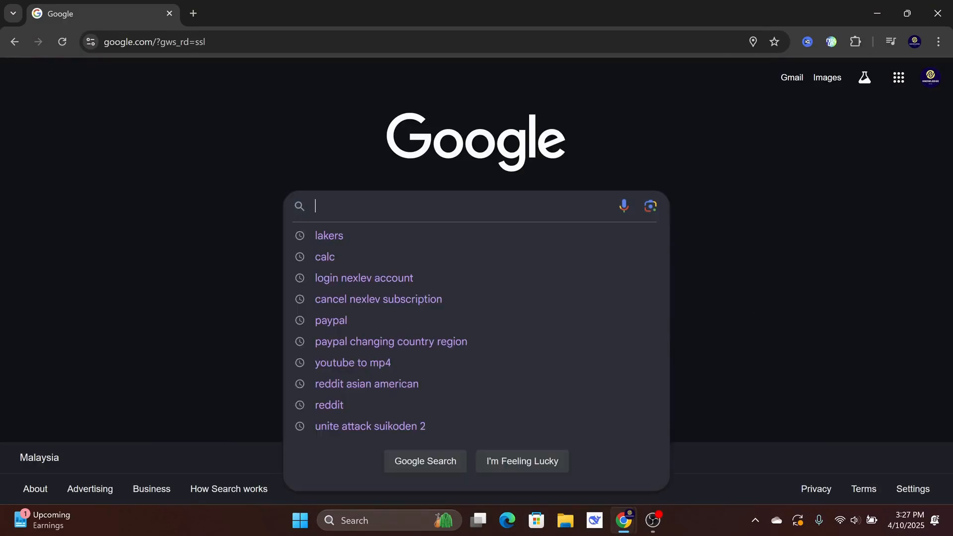
Search Google for 'genshin impact download pc' via the suggested query
text(genshin impact download)
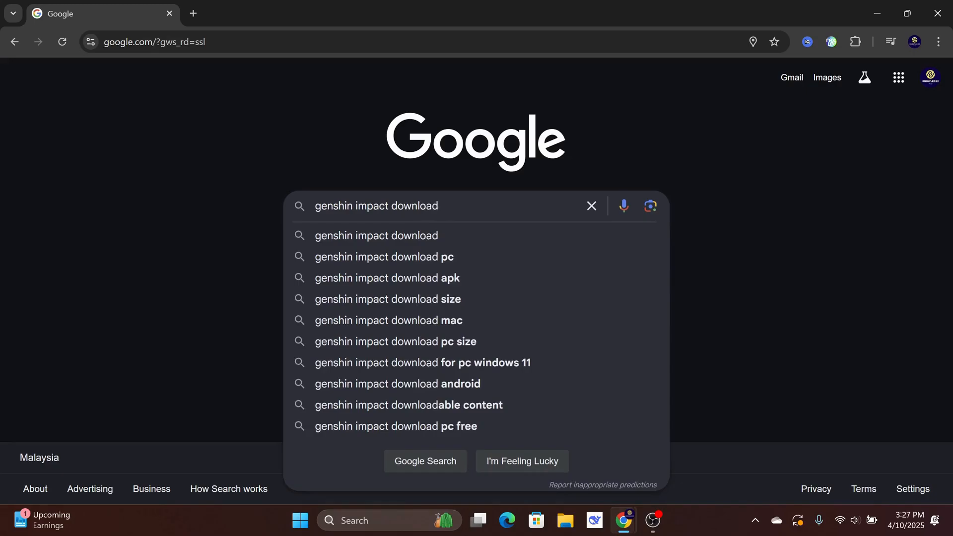
click(384, 256)
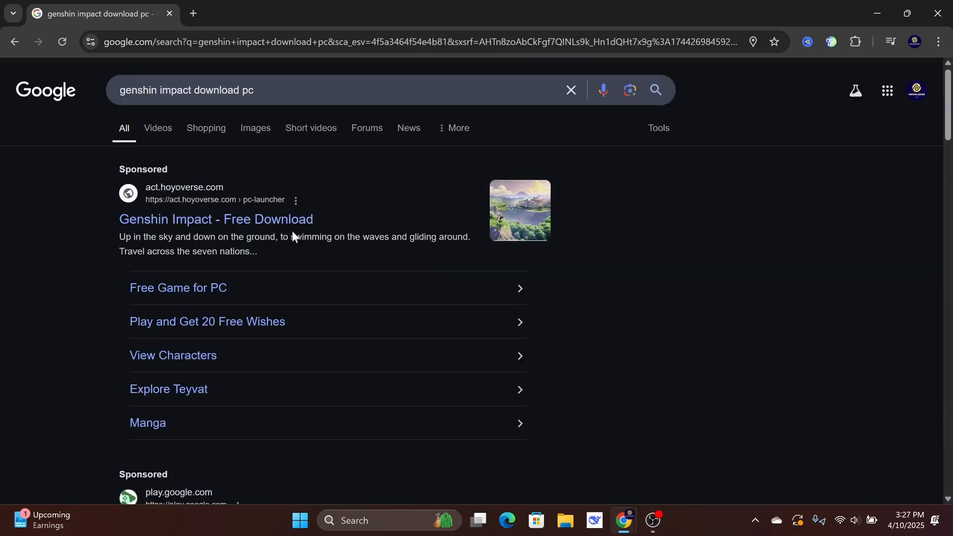
From the sponsored HoYoverse result, accept cookies and download the launcher installer
click(215, 218)
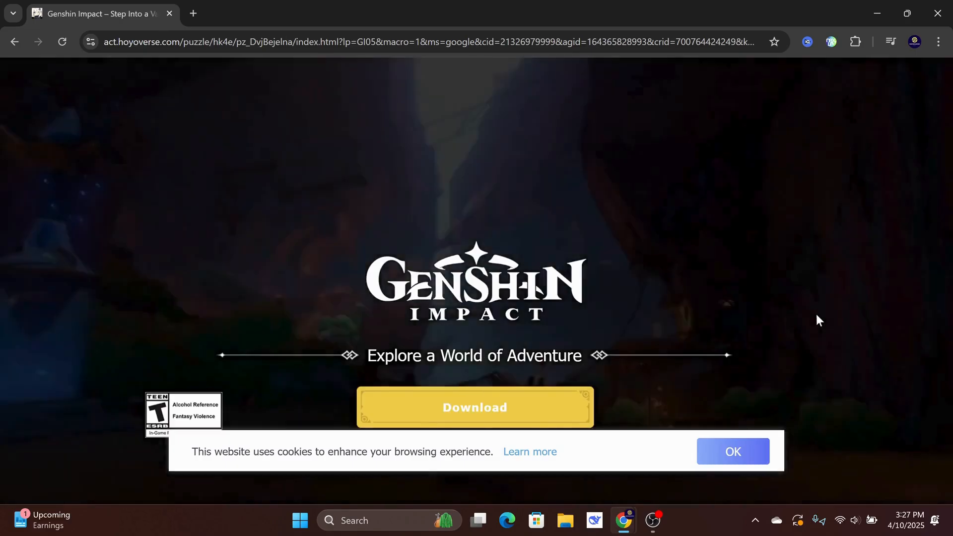
click(732, 452)
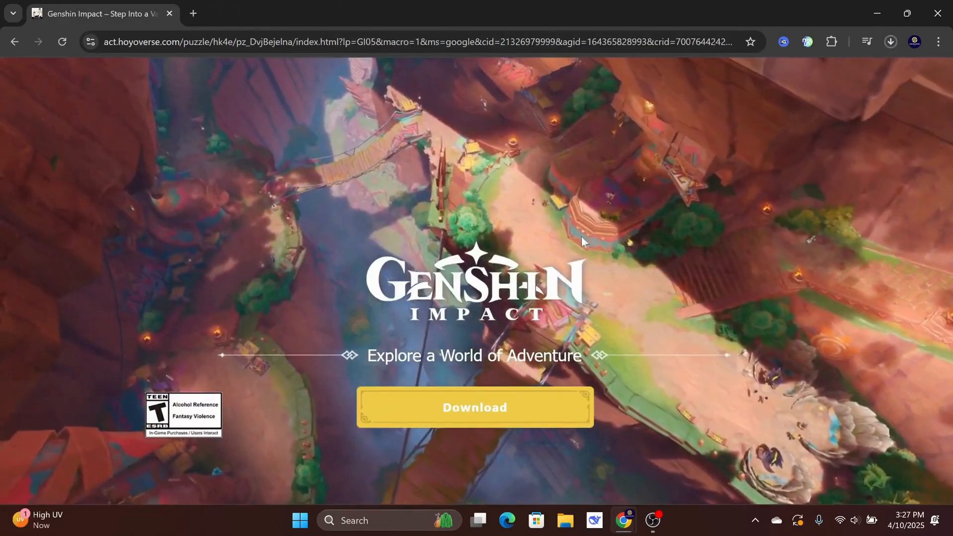
click(890, 41)
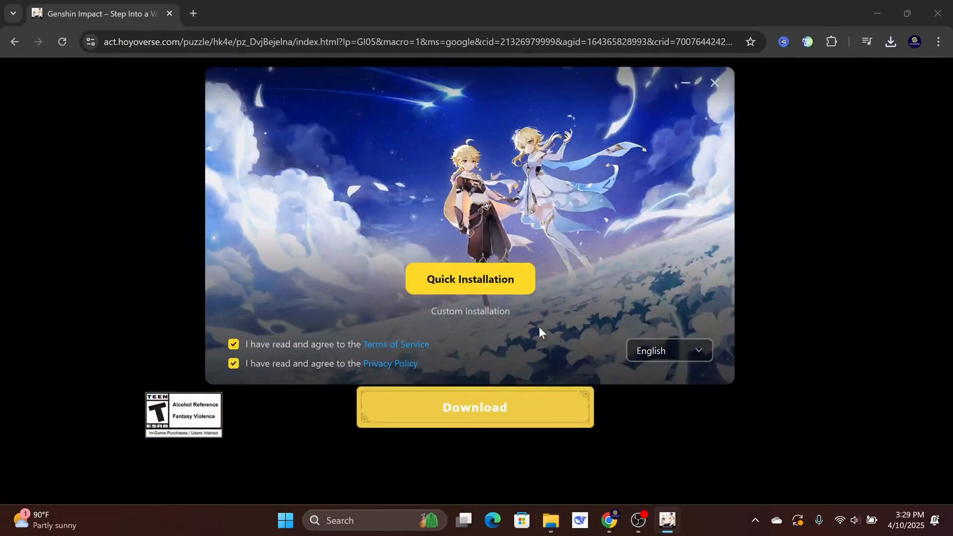
Run Quick Installation with defaults, then Finish & Launch HoYoPlay
click(469, 279)
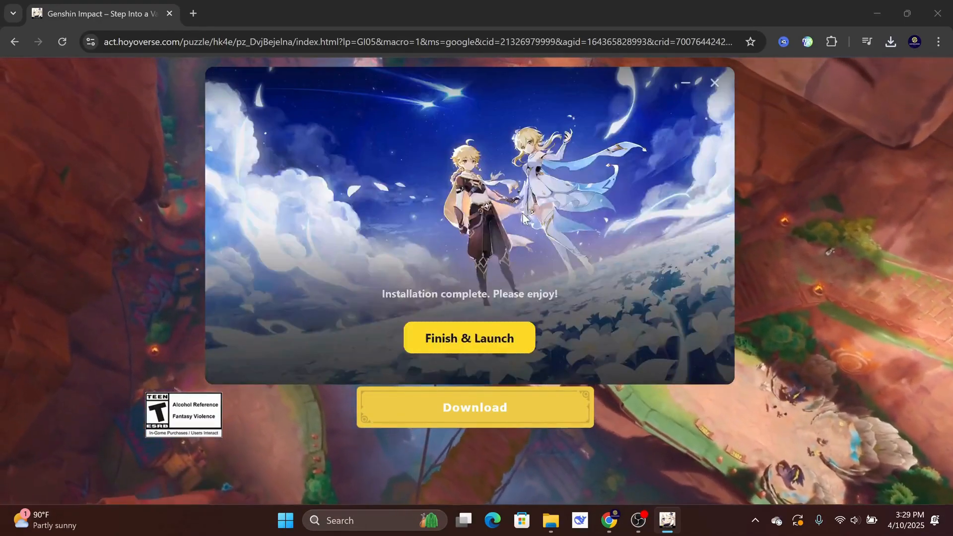
click(468, 338)
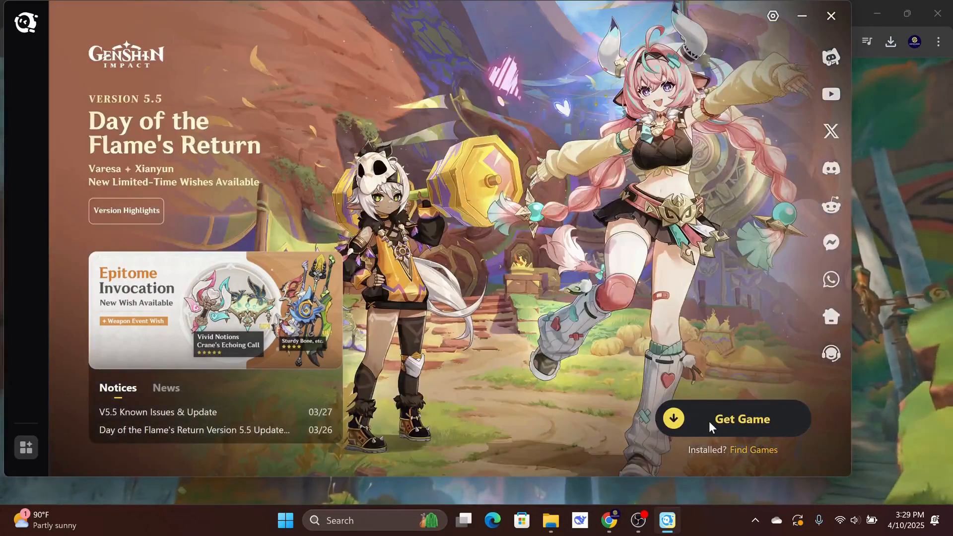
Get Game for Genshin Impact, confirming the default install location to start downloading
click(733, 420)
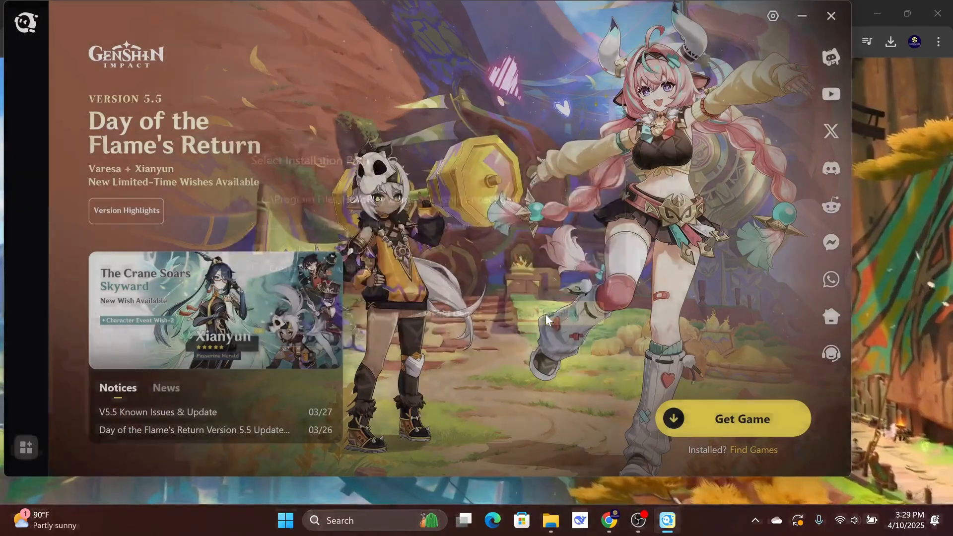
click(732, 418)
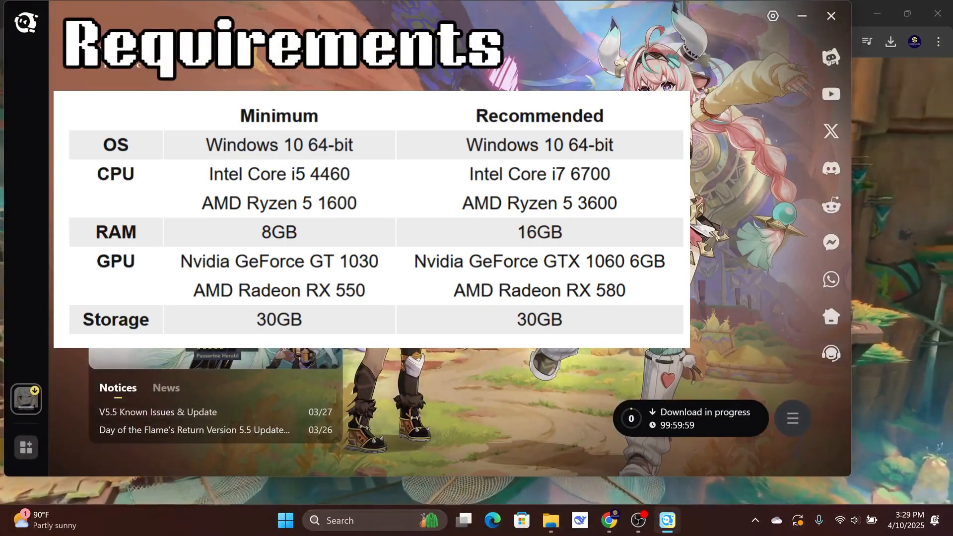